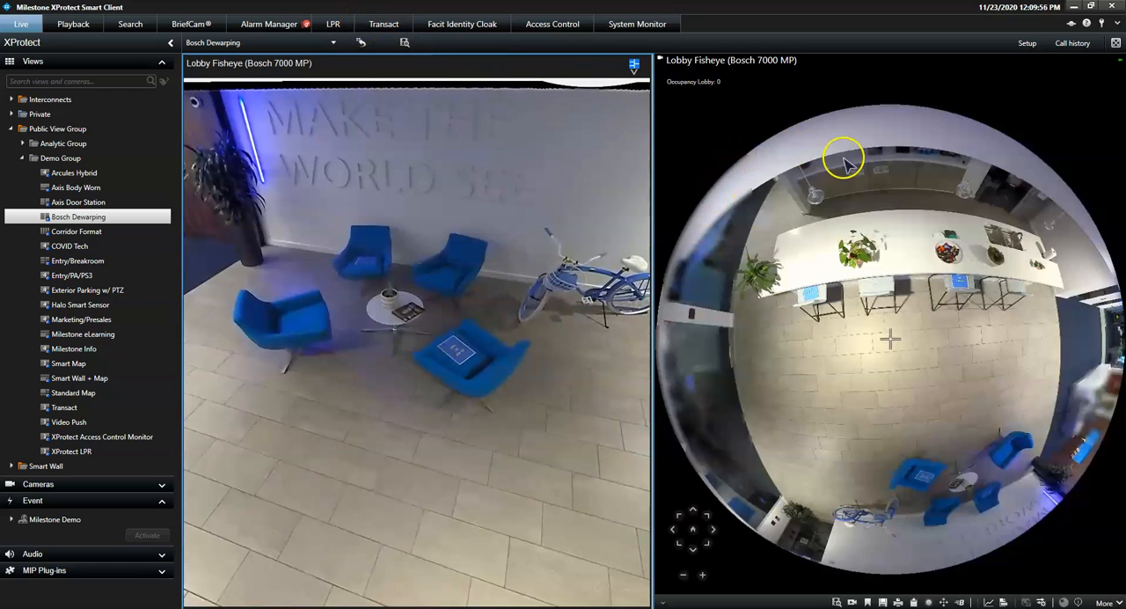
{"action": "mouse_move", "coordinate": [690, 330]}
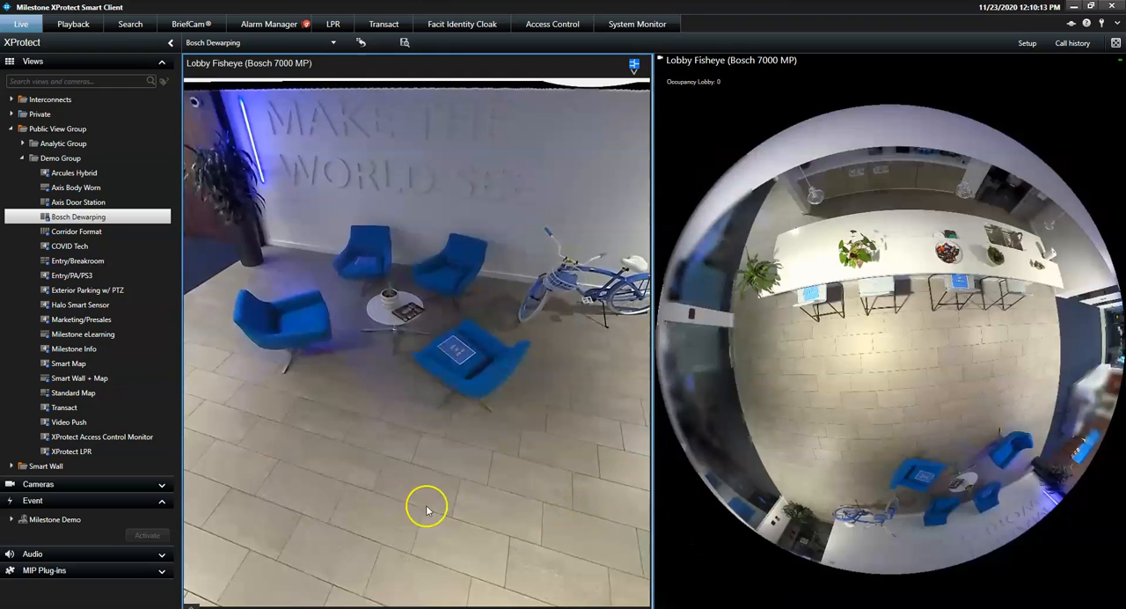
{"action": "mouse_move", "coordinate": [292, 534]}
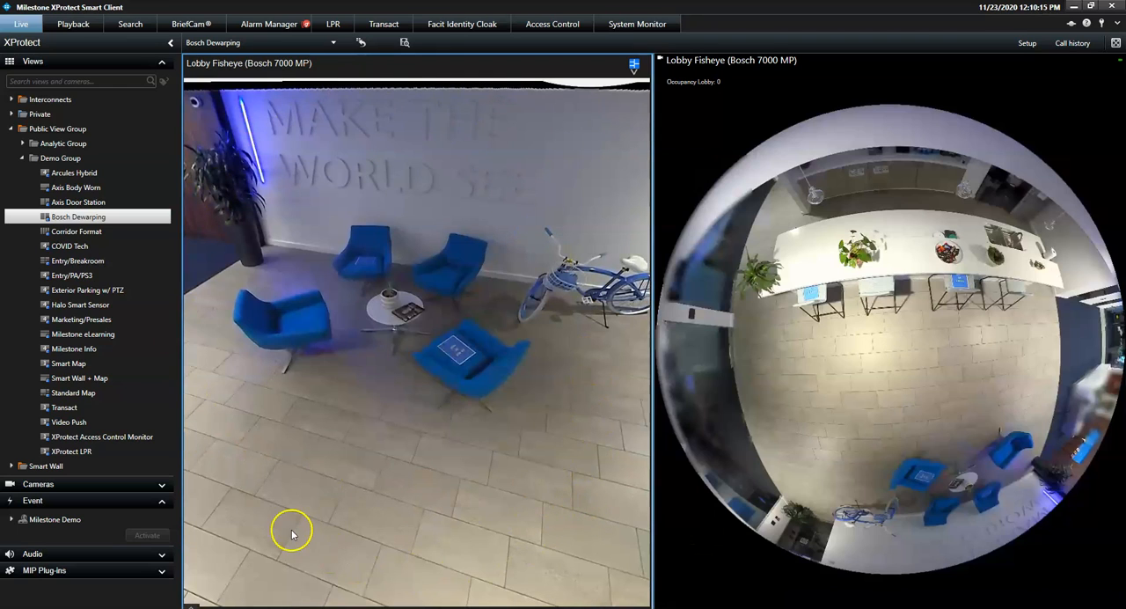
{"action": "mouse_move", "coordinate": [281, 529]}
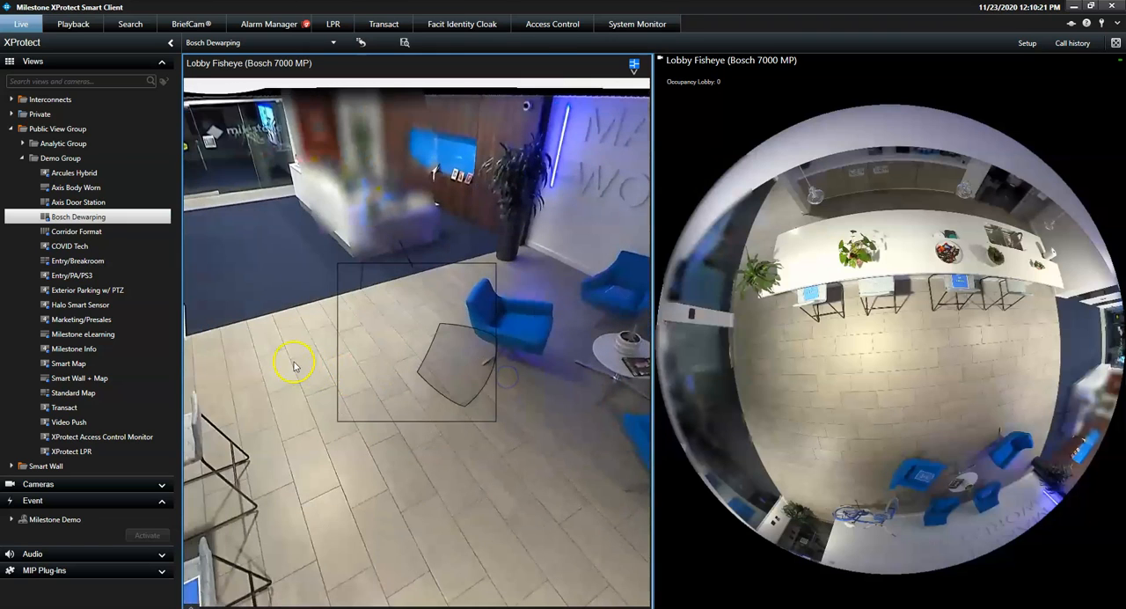
- Pan the dewarped lobby view toward the glass entrance and white counter with plants
{"action": "left_click_drag", "start_coordinate": [294, 365], "coordinate": [490, 371]}
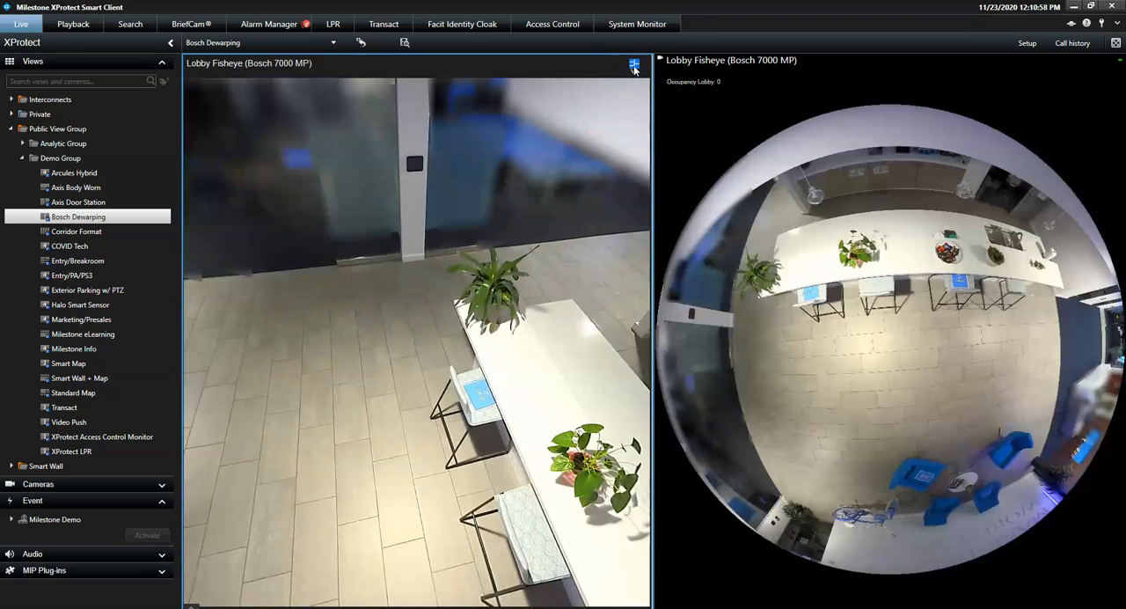
- Switch the dewarped lobby tile to the quad layout of four dewarped views
{"action": "left_click", "coordinate": [633, 64]}
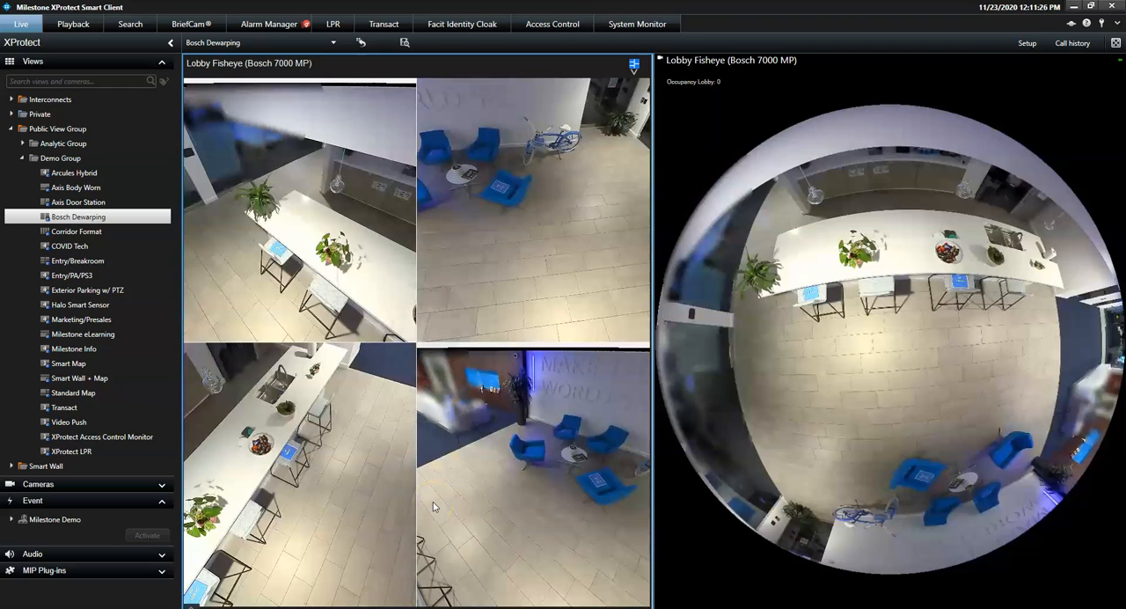
- Switch the dewarping layout to single panorama, then to double panorama
{"action": "left_click", "coordinate": [634, 66]}
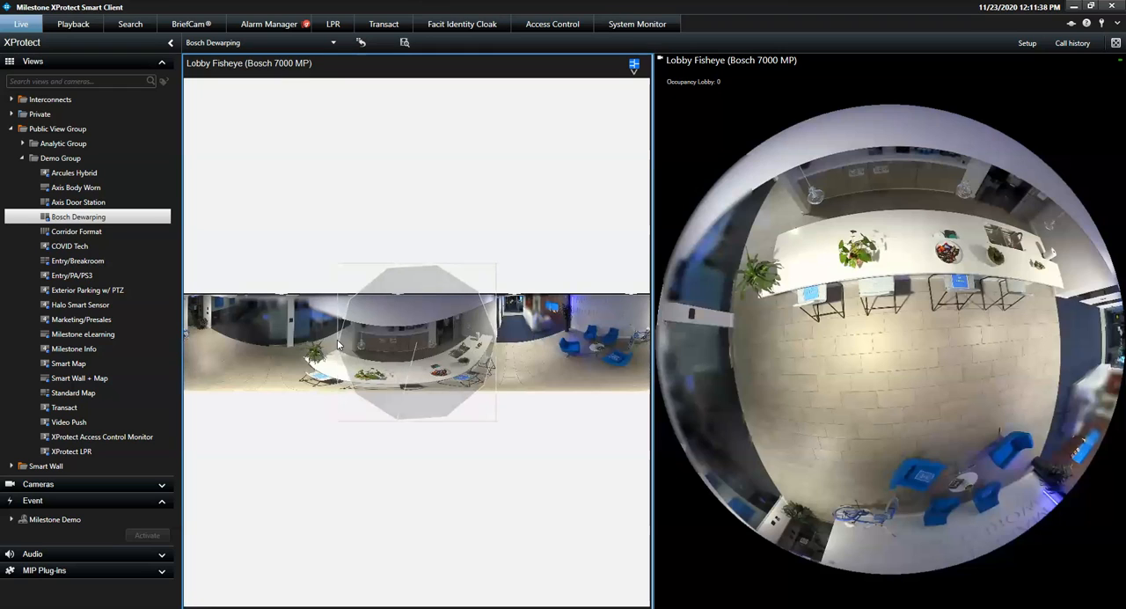
{"action": "left_click", "coordinate": [633, 66]}
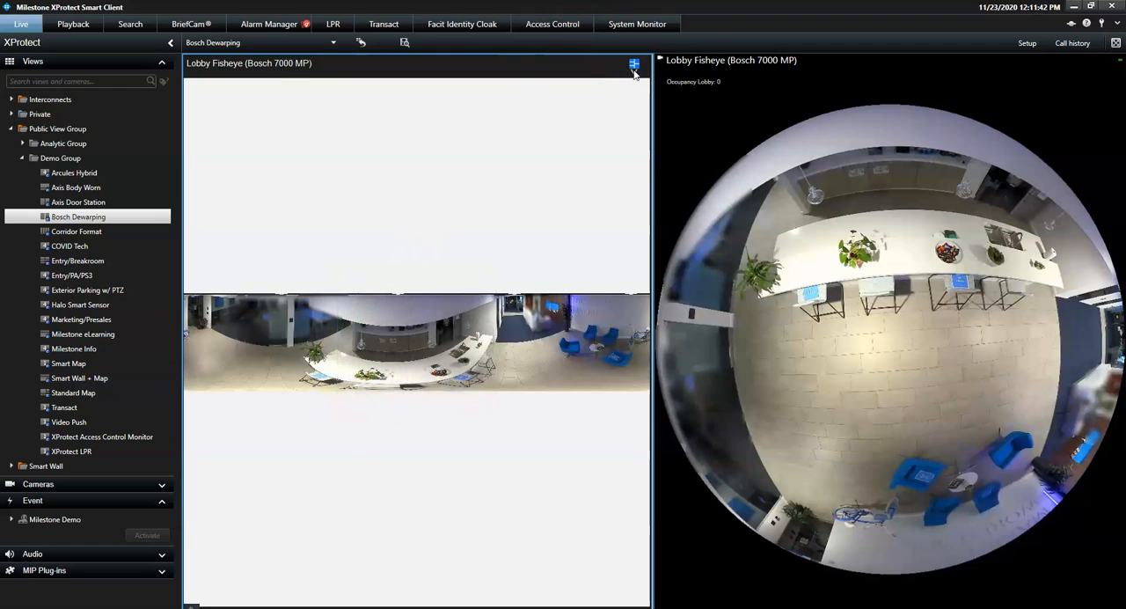
{"action": "left_click", "coordinate": [633, 63]}
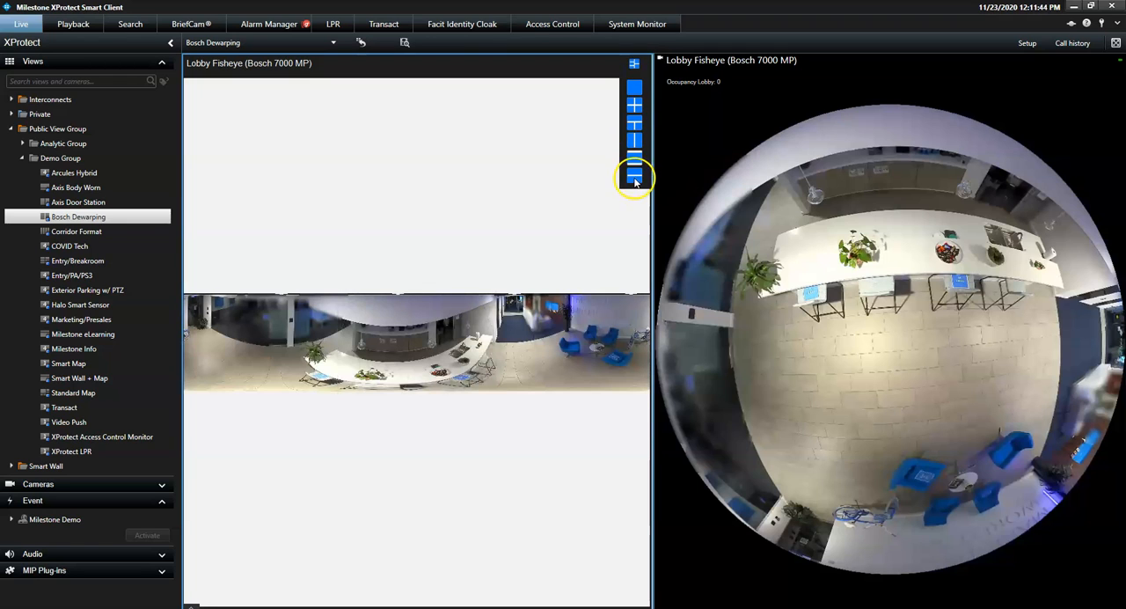
{"action": "left_click", "coordinate": [634, 181]}
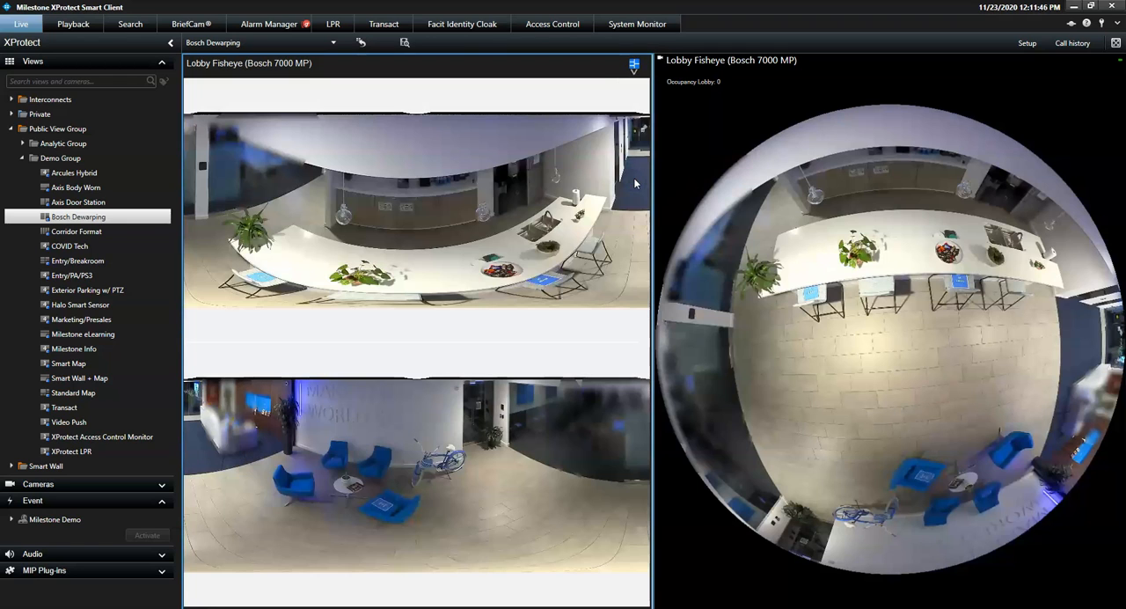